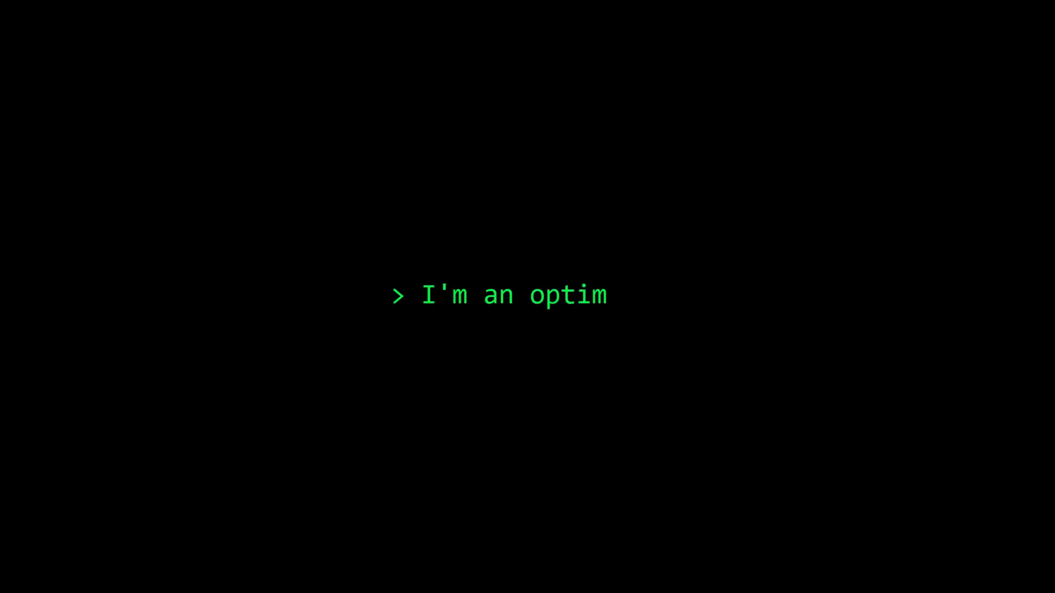
type("ist.")
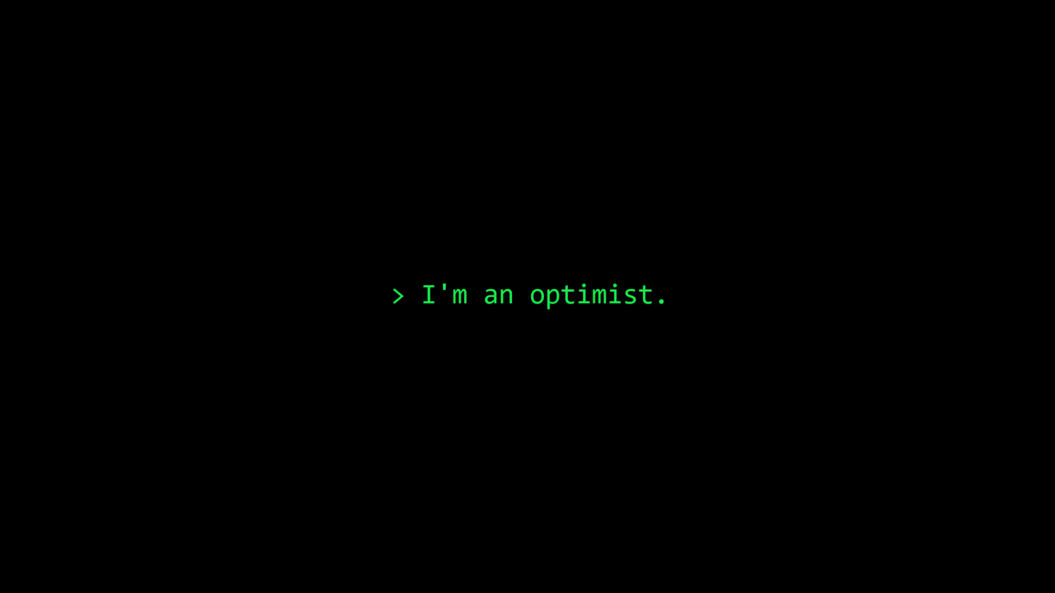